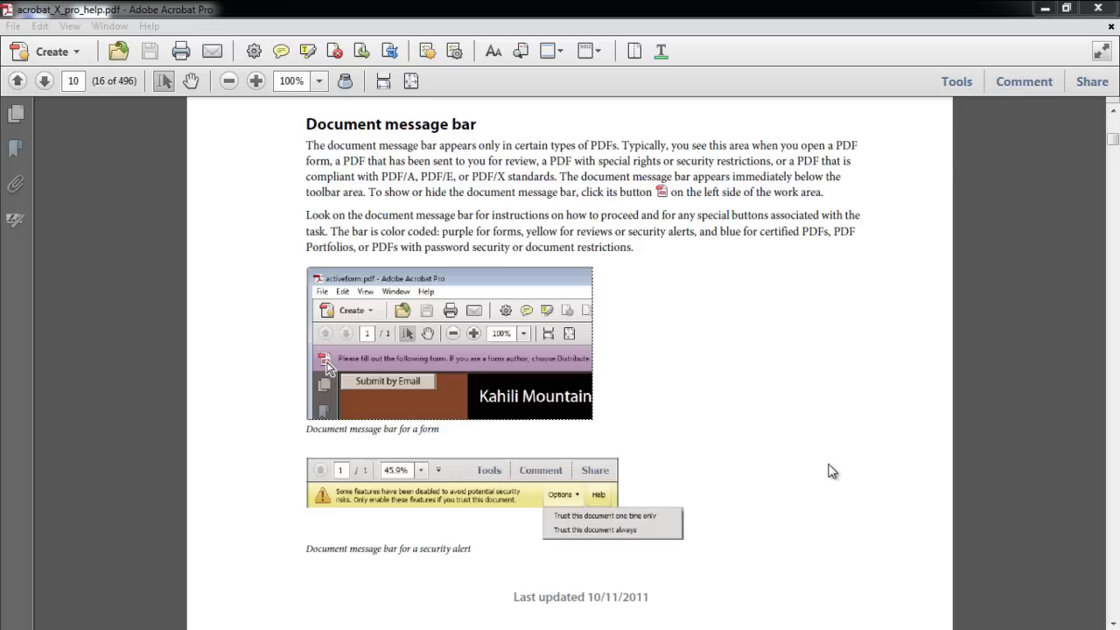
mouse_move(963, 96)
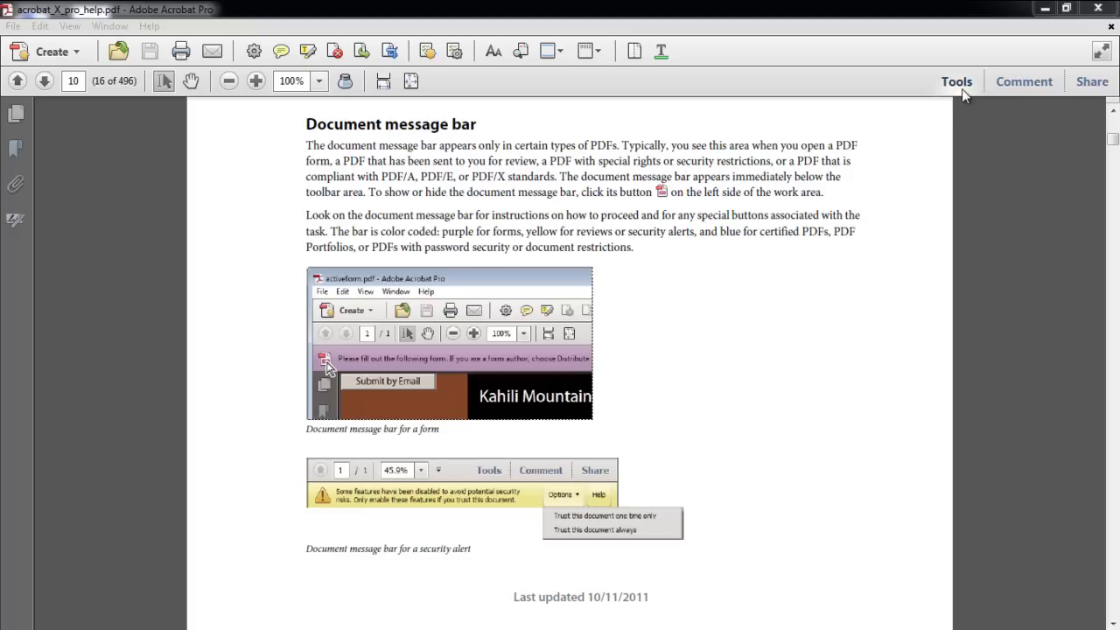
Add the Print Production tool set to the Tools pane
click(955, 82)
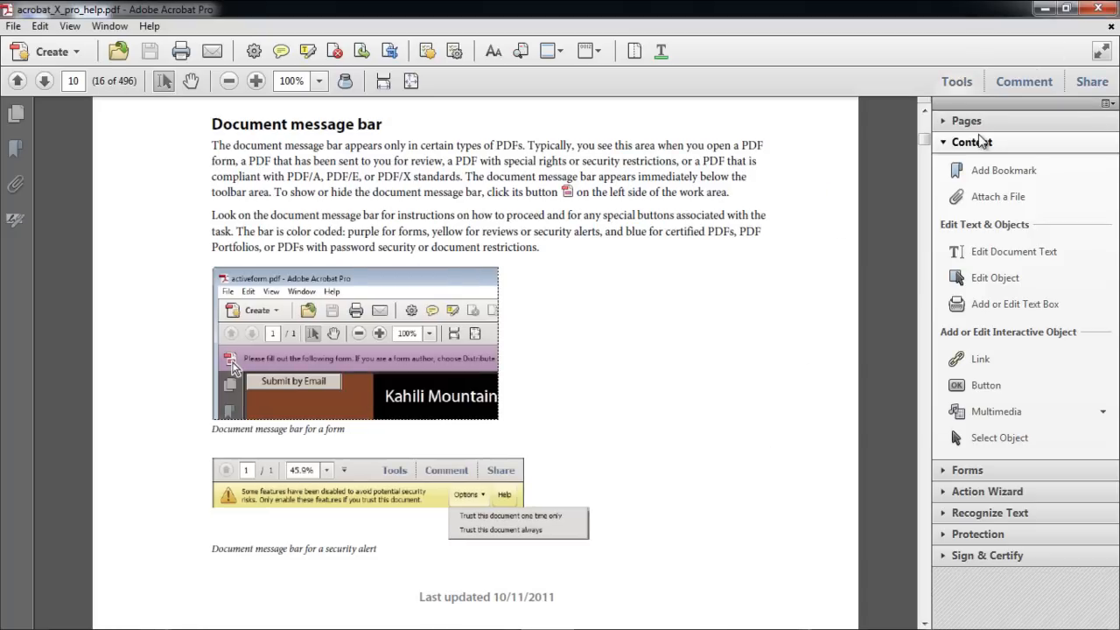
click(1105, 103)
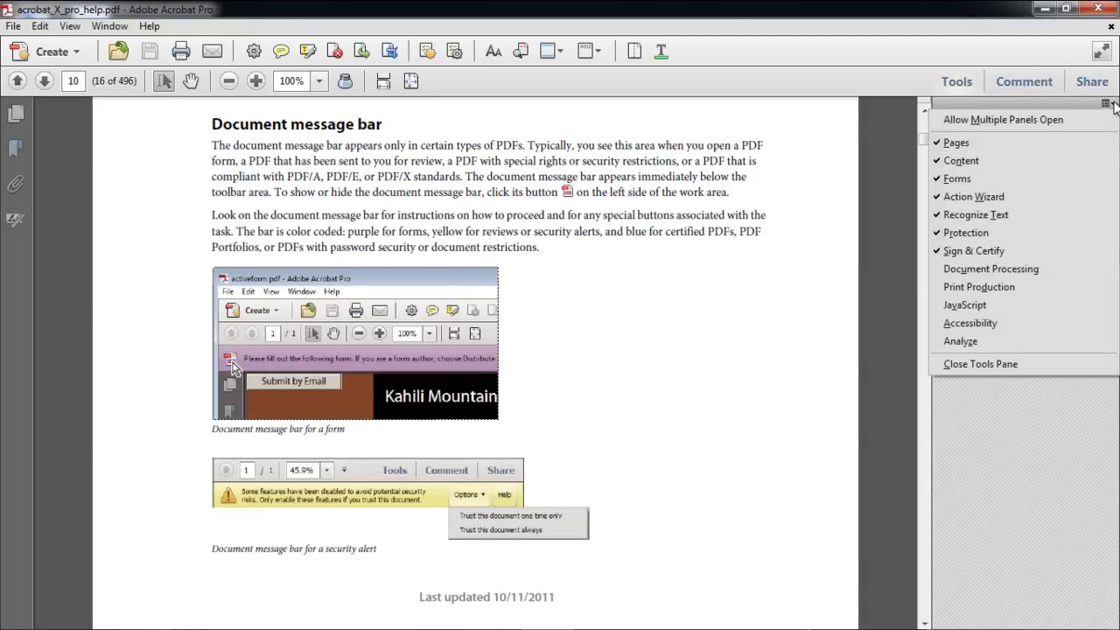
click(978, 287)
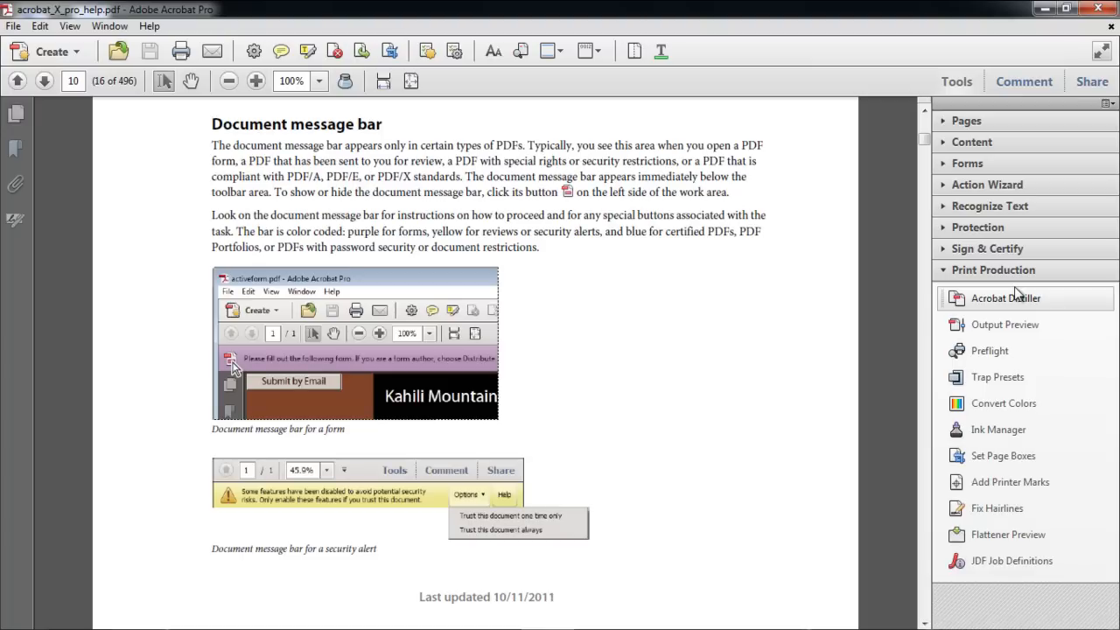
mouse_move(1006, 324)
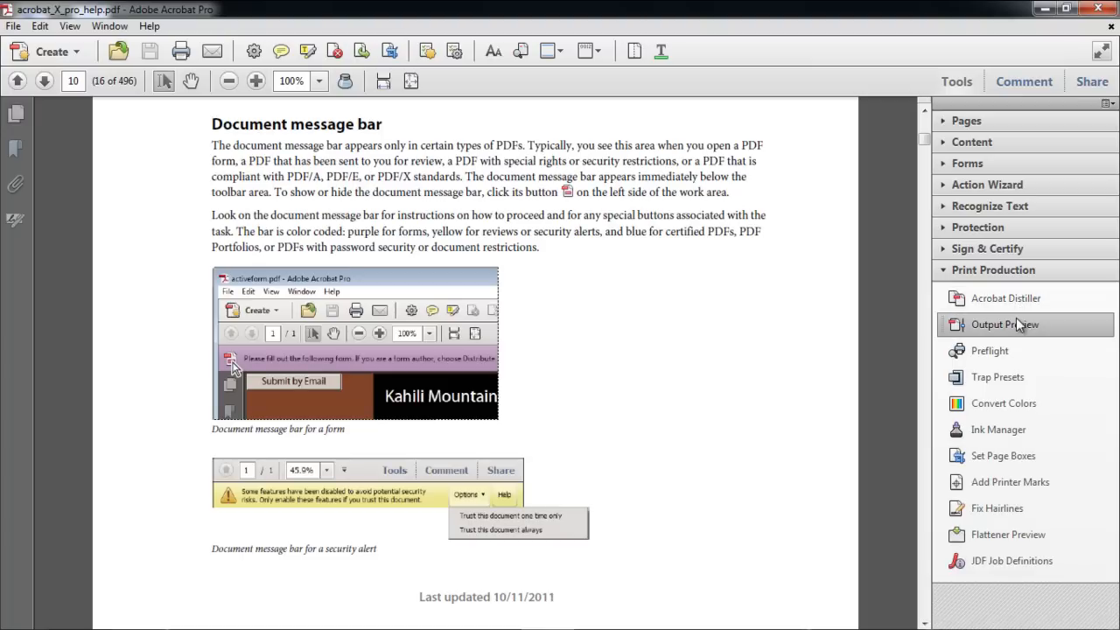
Inspect the form screenshot in Output Preview's Object Inspector: 455 × 243 pixels at about 144 ppi
click(1000, 323)
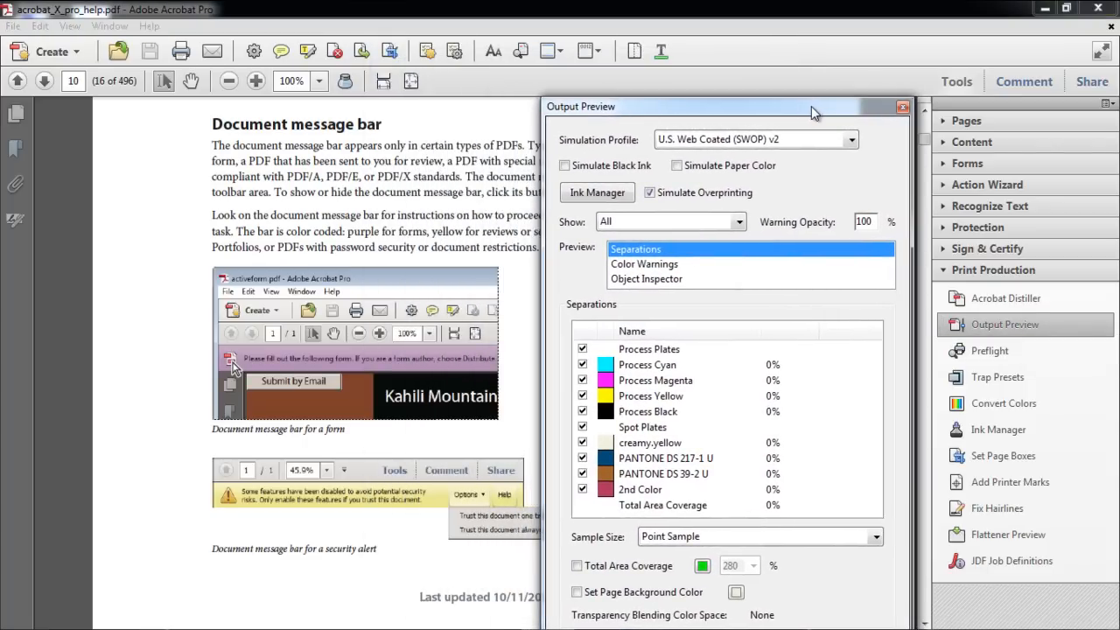
click(645, 278)
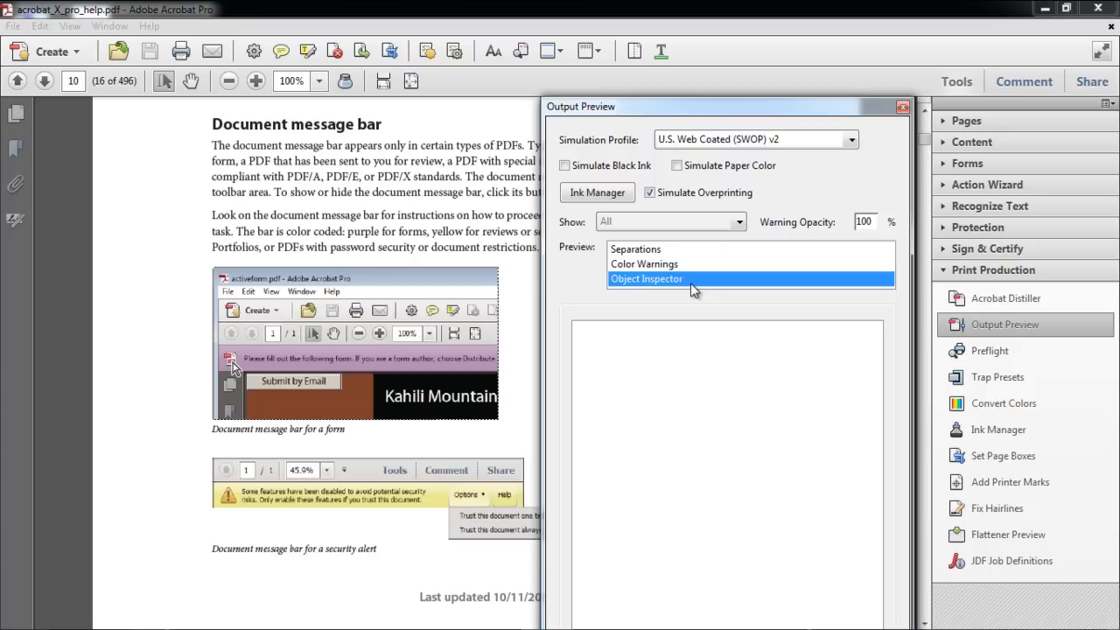
click(645, 278)
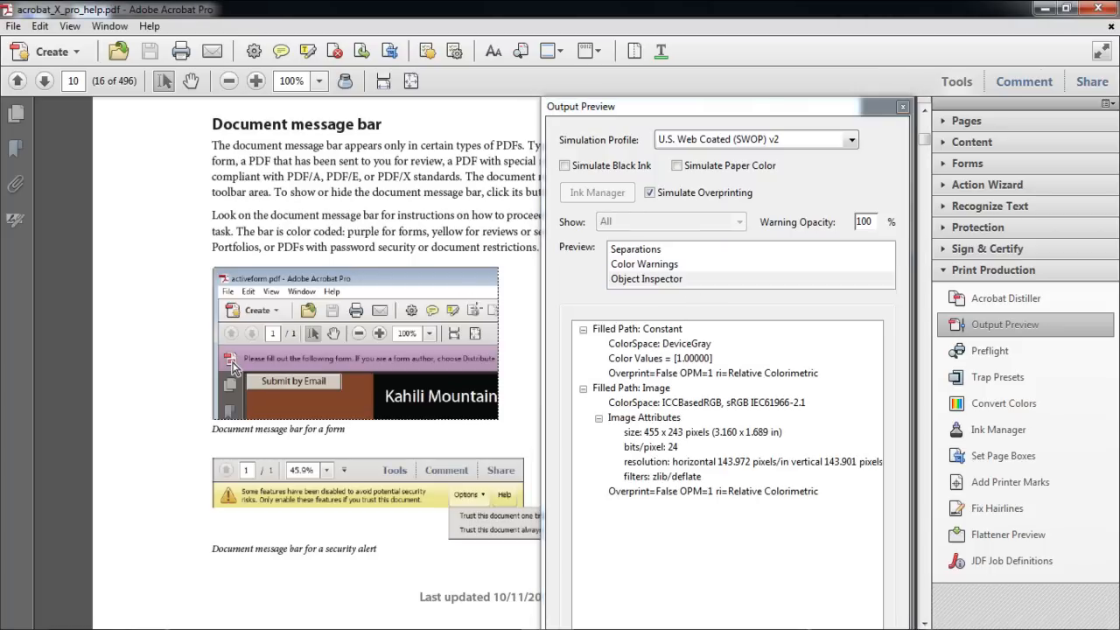
mouse_move(731, 468)
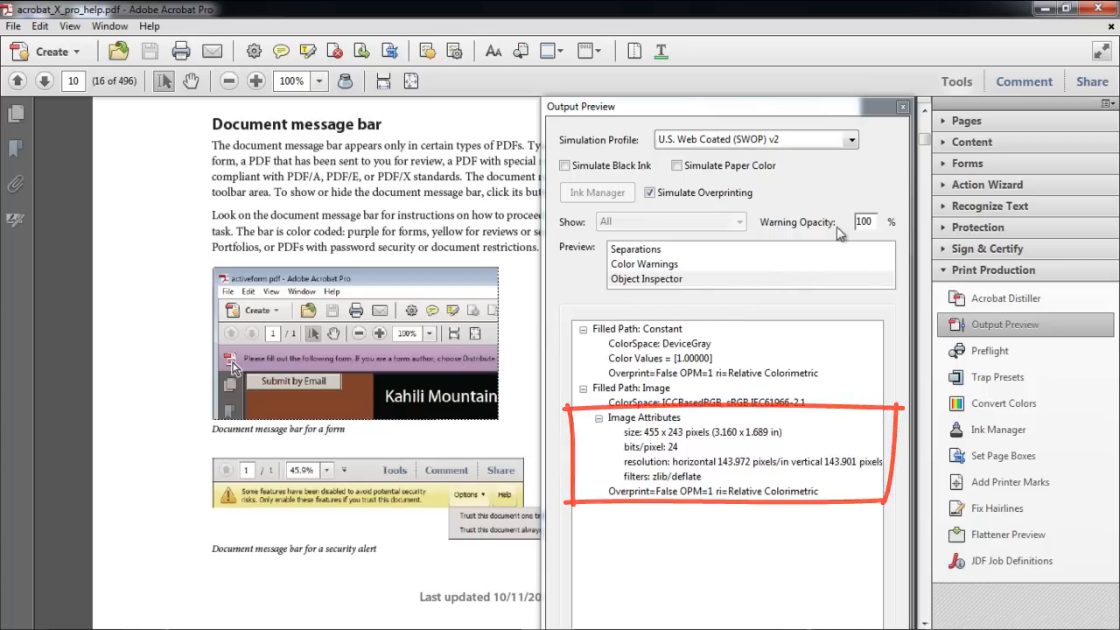
Close Output Preview and expand the Content editing tools
click(903, 107)
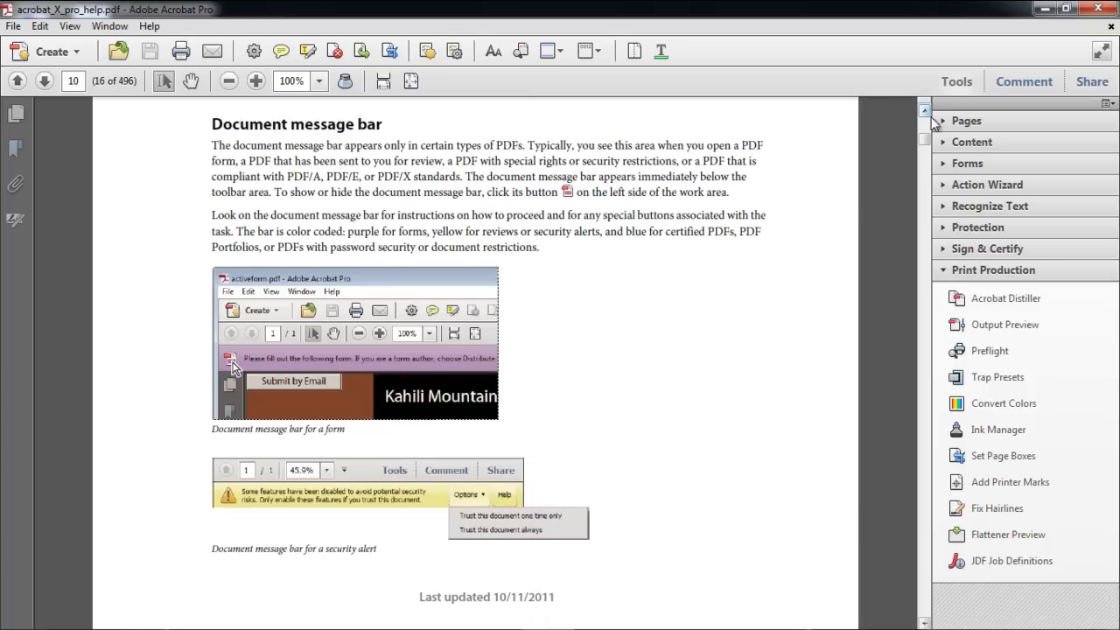
click(971, 141)
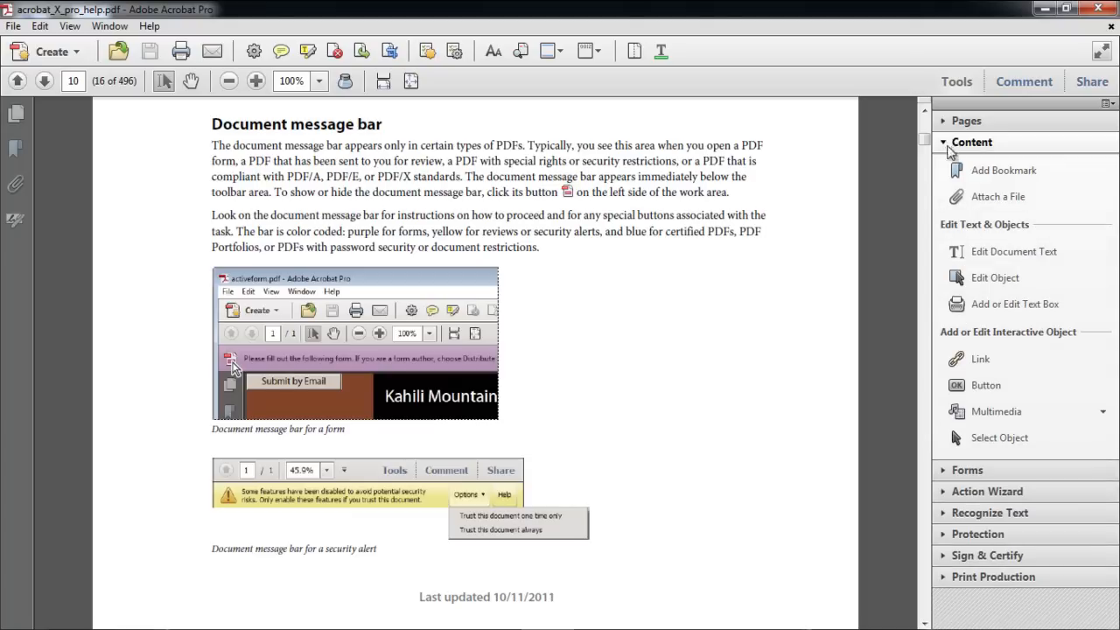
mouse_move(994, 276)
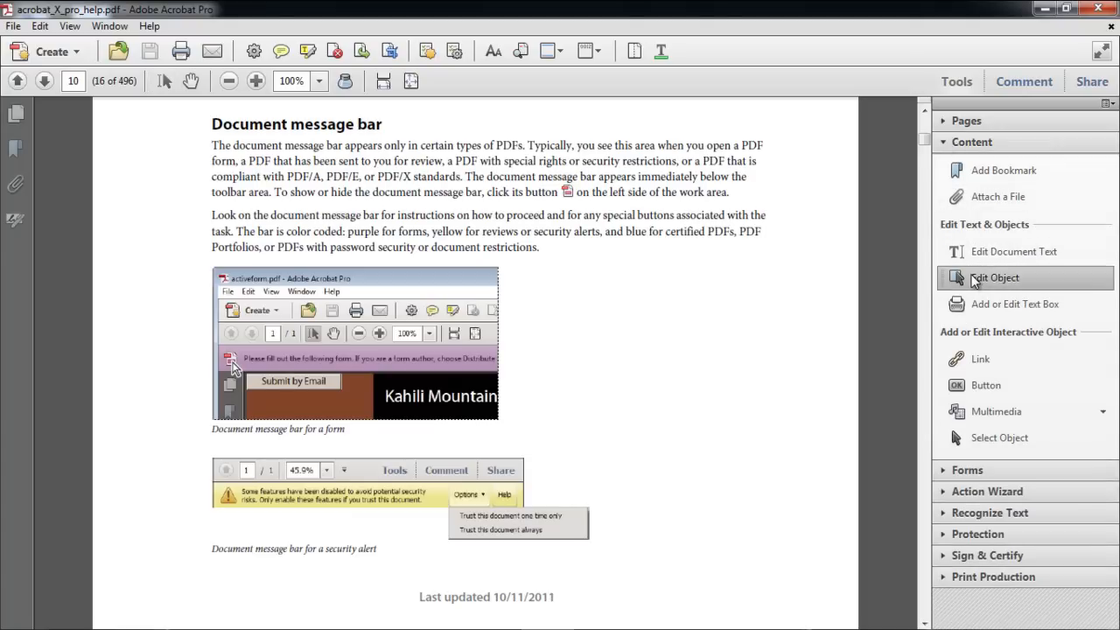
mouse_move(560, 352)
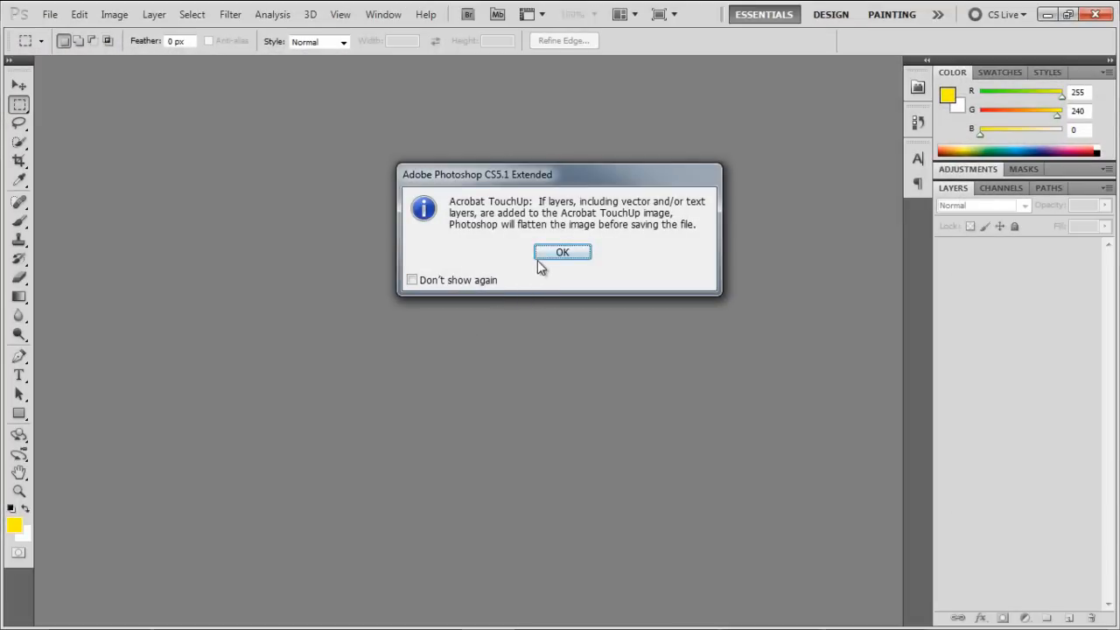
Open the image in Photoshop and set its resolution to 400 pixels per inch
click(562, 252)
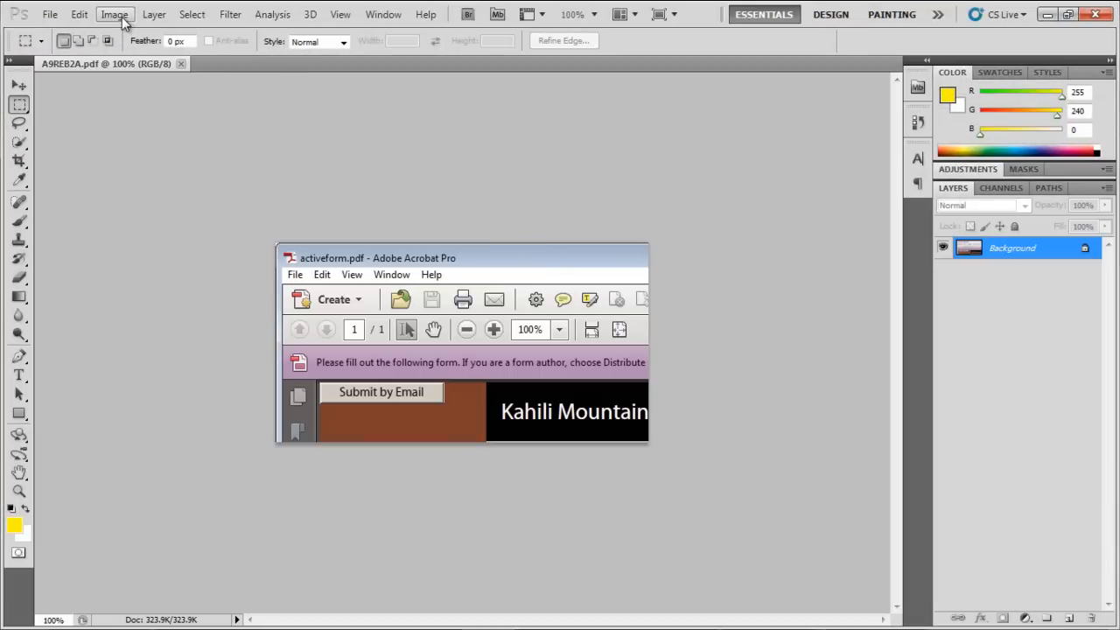
click(112, 14)
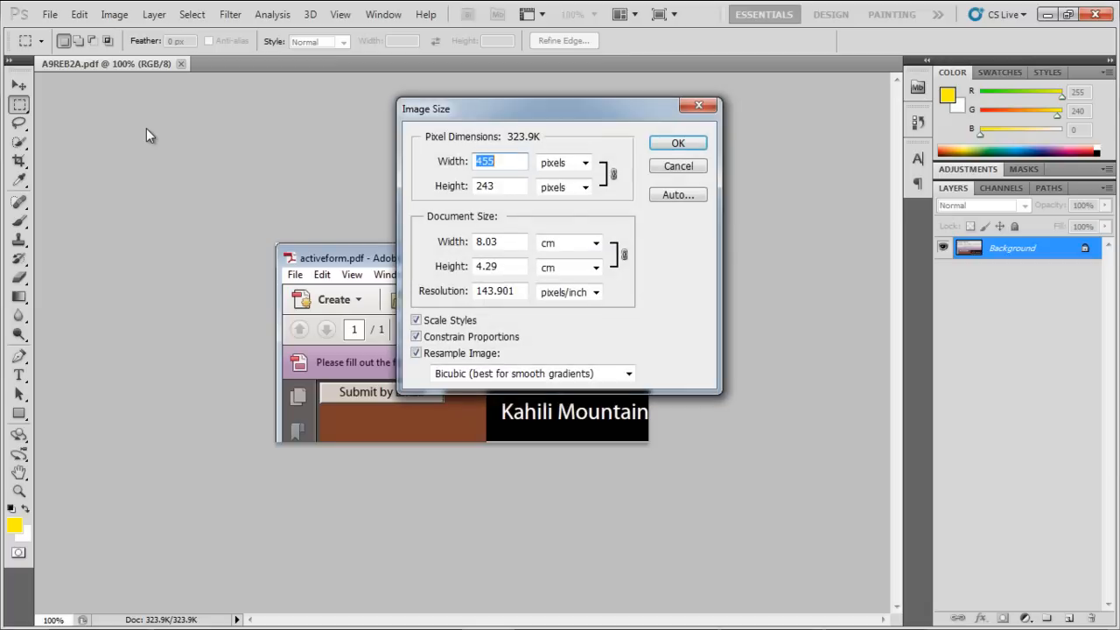
click(499, 290)
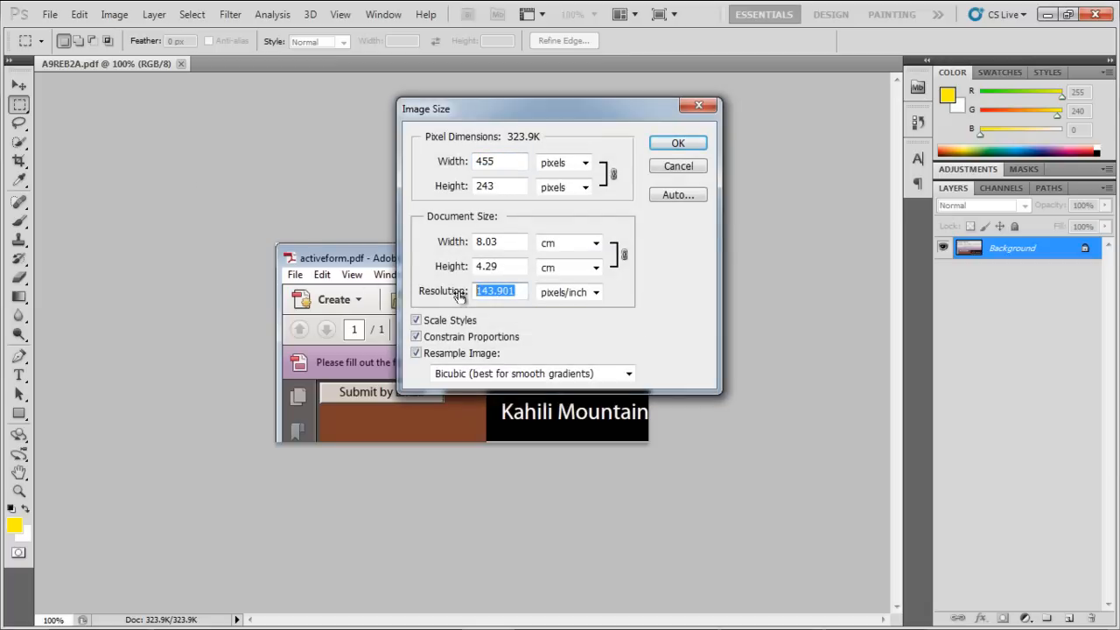
text(400)
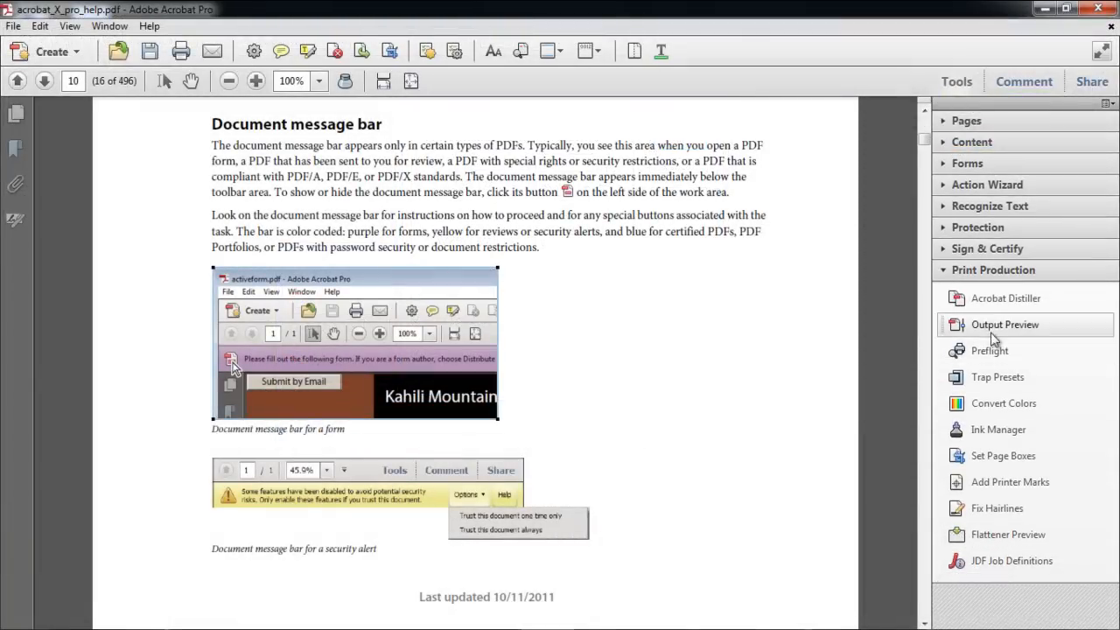
Reopen Output Preview's Object Inspector to check the image, now 1265 × 676 pixels at 400 ppi
click(1005, 324)
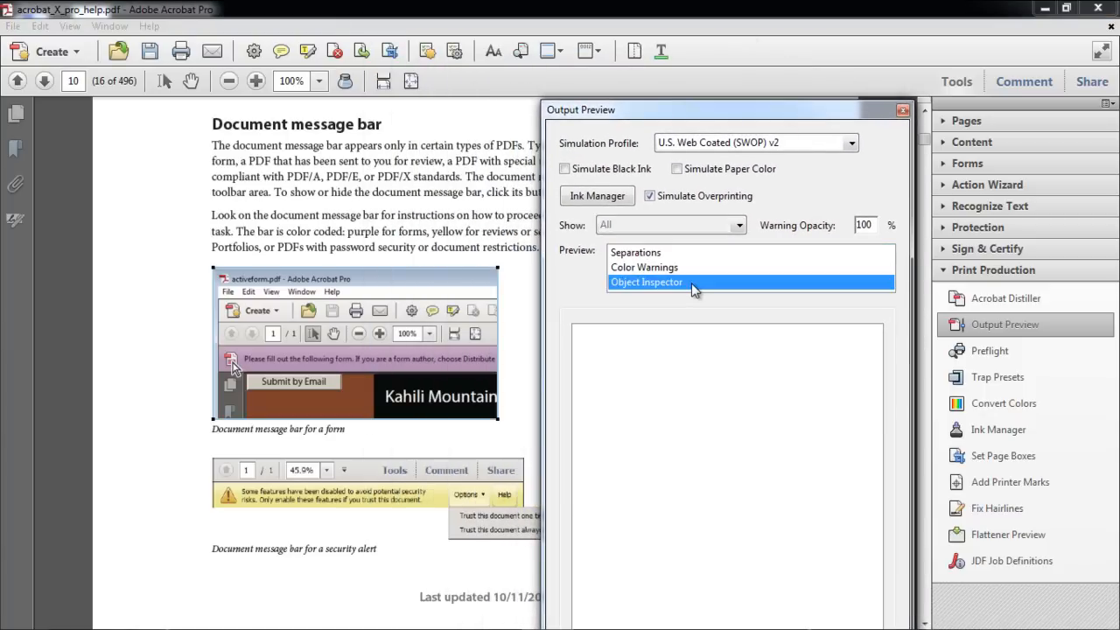
click(645, 281)
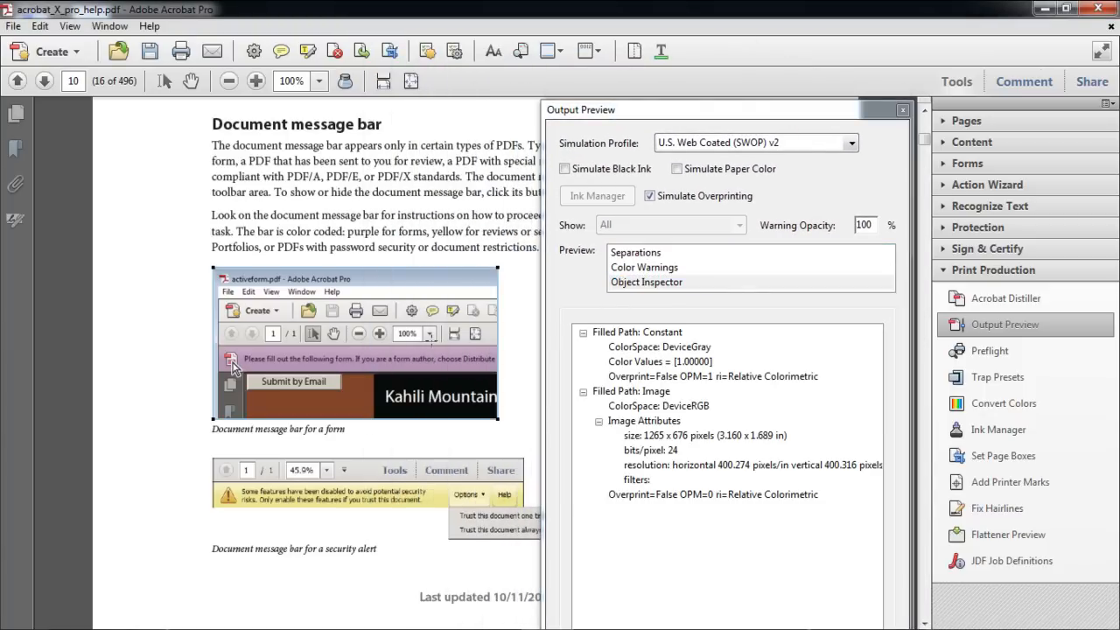